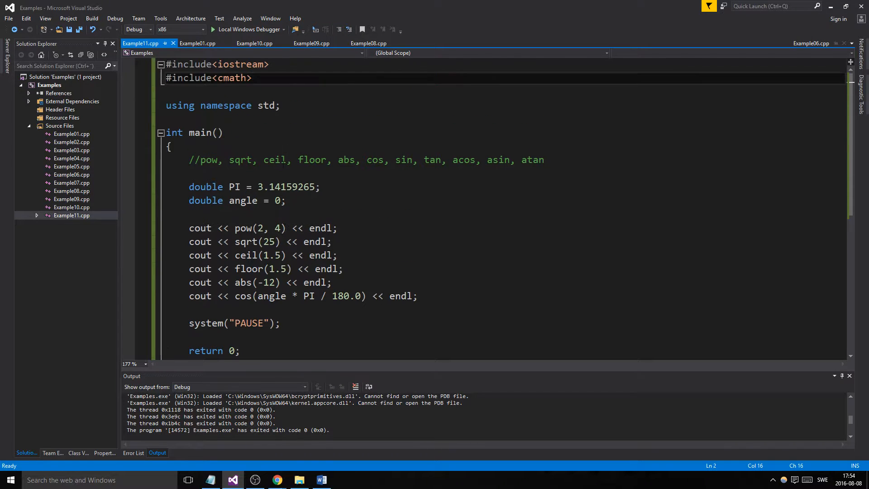
# Add an #include "math.h" line, then remove it again, leaving the code unchanged.
pyautogui.scroll(-3)
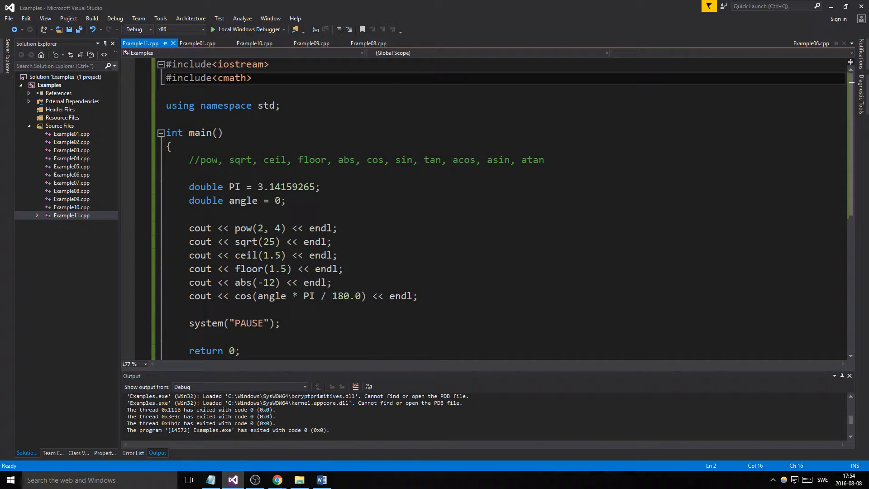
pyautogui.write('#')
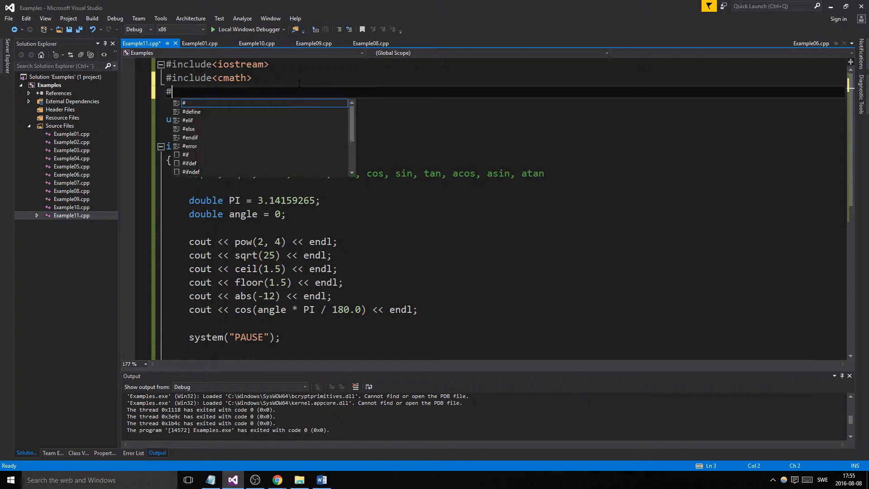
pyautogui.write('include')
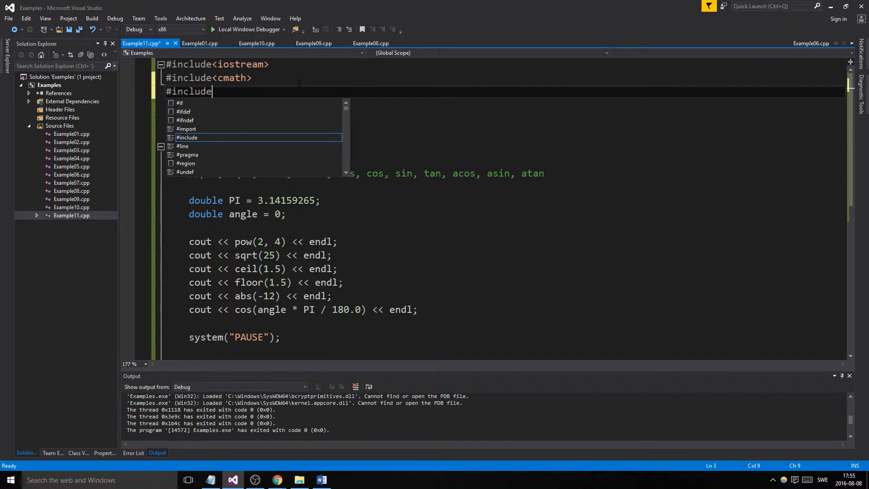
pyautogui.write('"mat"')
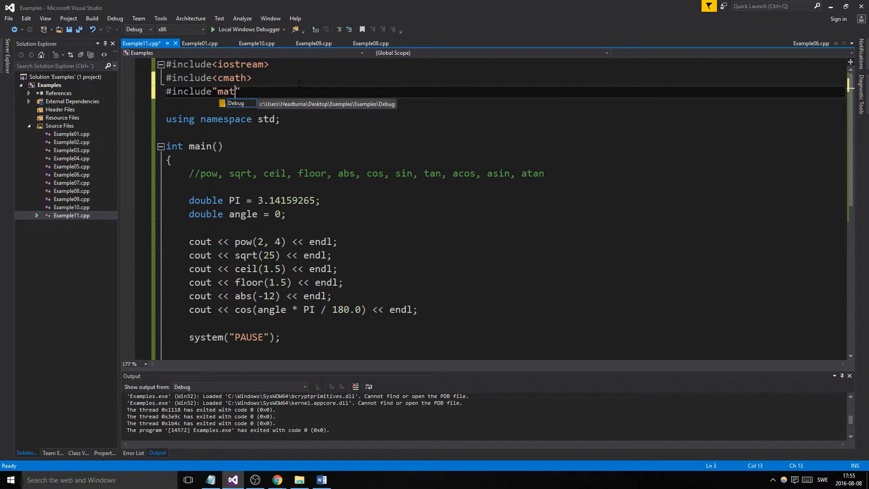
pyautogui.write('h.h')
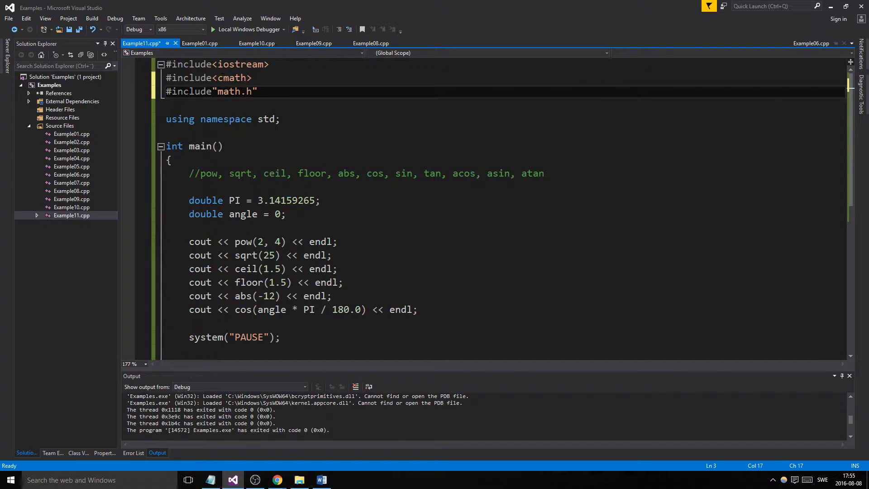
pyautogui.doubleClick(229, 91)
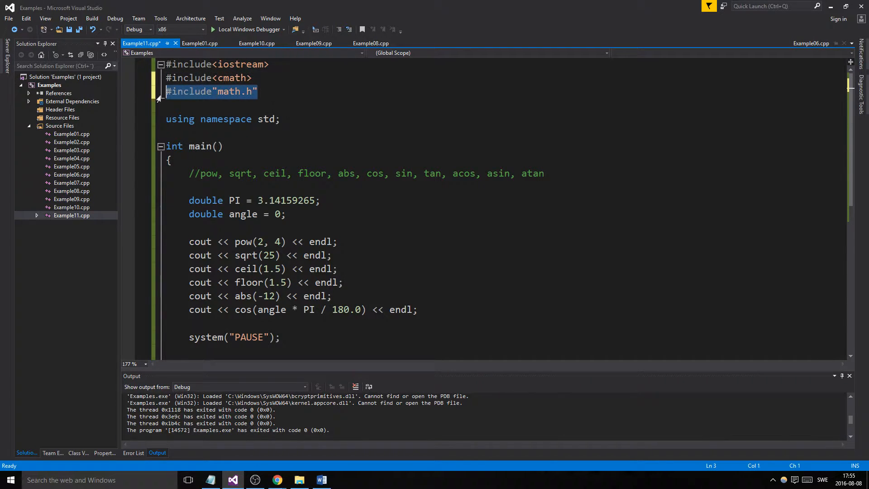
pyautogui.press('Delete')
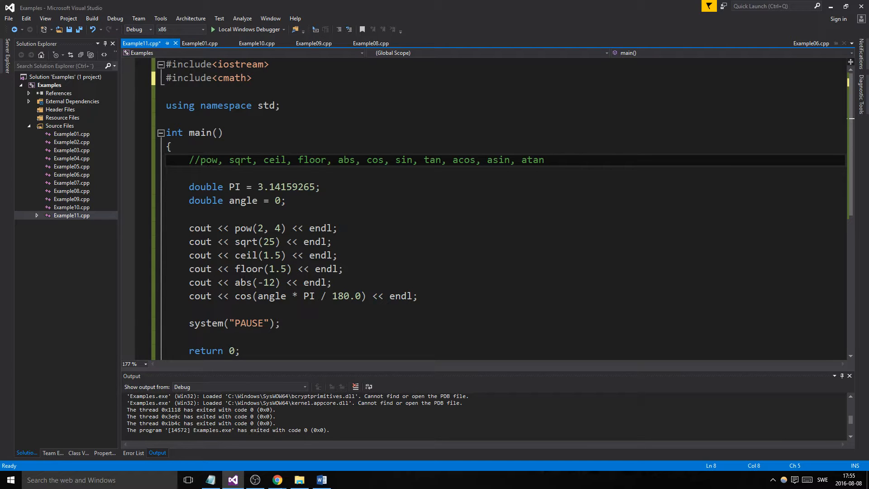
# Review pow, sqrt, abs and cos in the function-list comment.
pyautogui.doubleClick(207, 159)
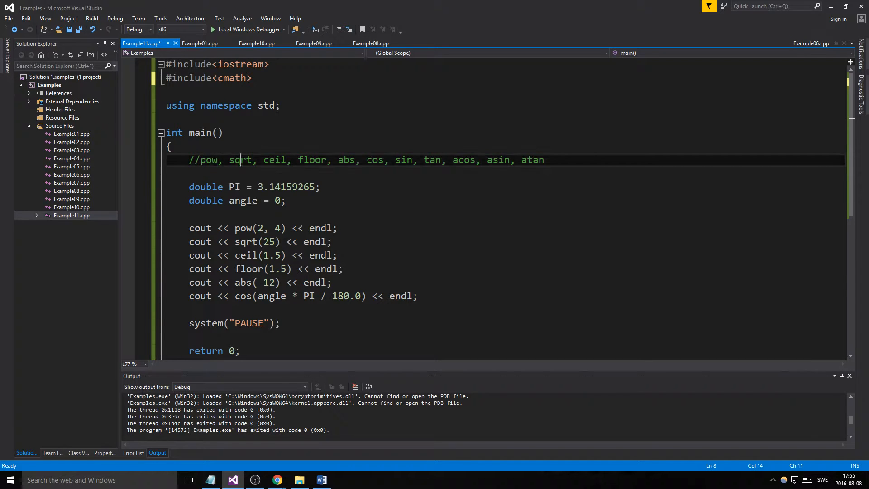
pyautogui.doubleClick(274, 159)
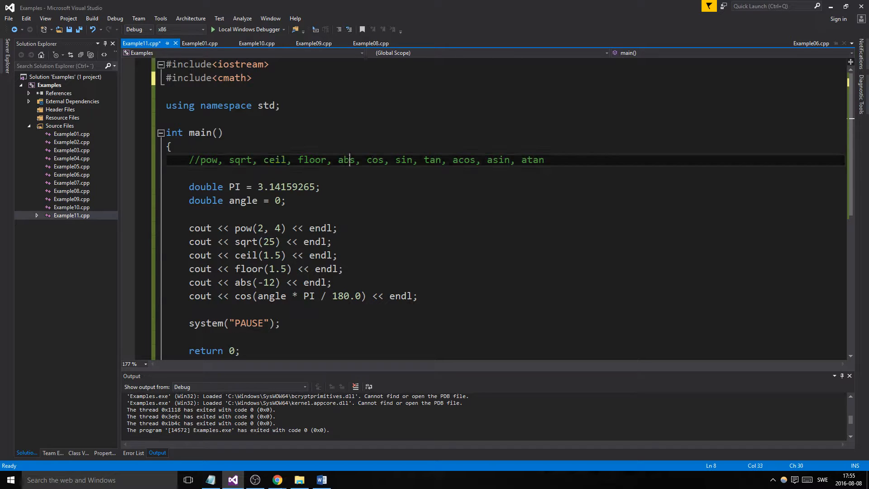
pyautogui.click(376, 159)
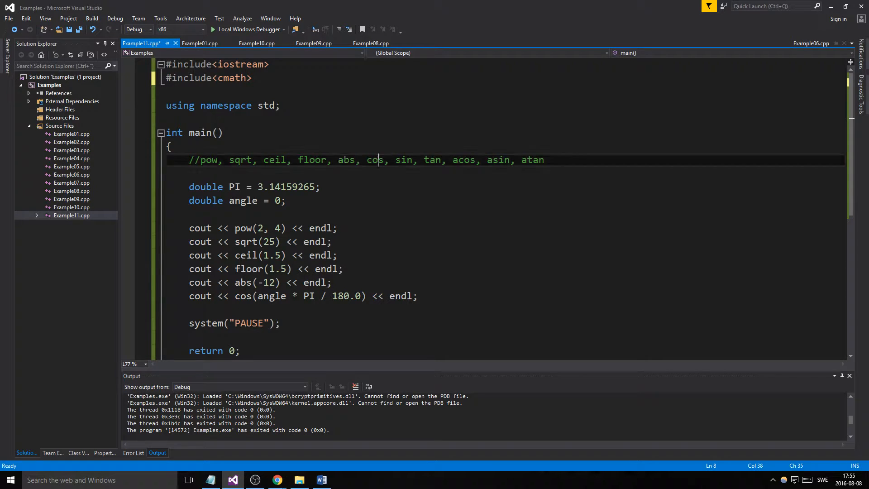
pyautogui.doubleClick(432, 159)
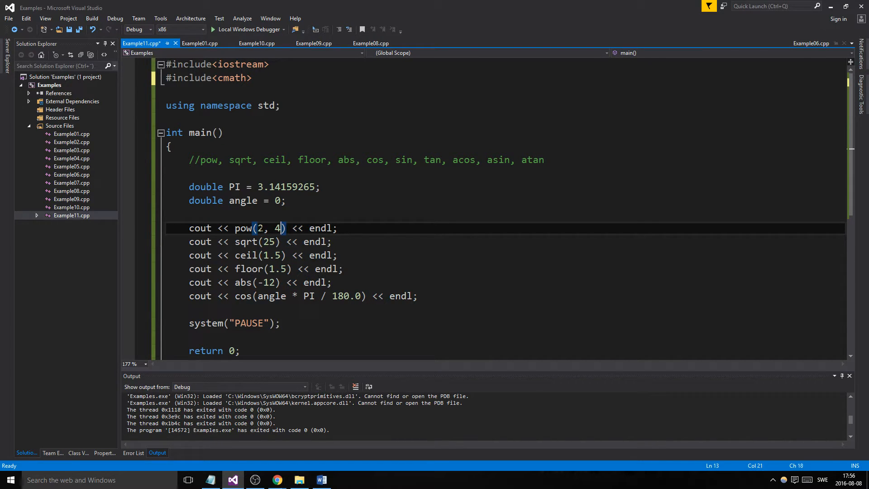
# Review the pow(2, 4), floor(1.5) and cos(angle * PI / 180.0) calls.
pyautogui.click(274, 228)
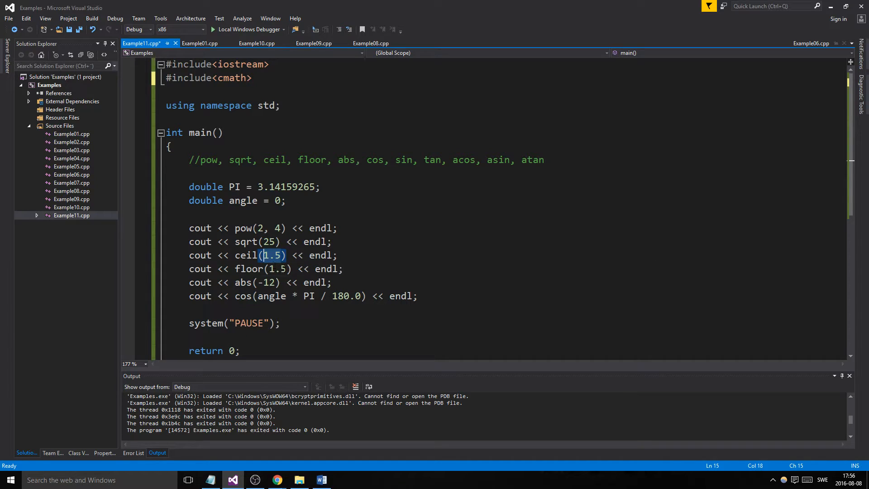
pyautogui.click(272, 268)
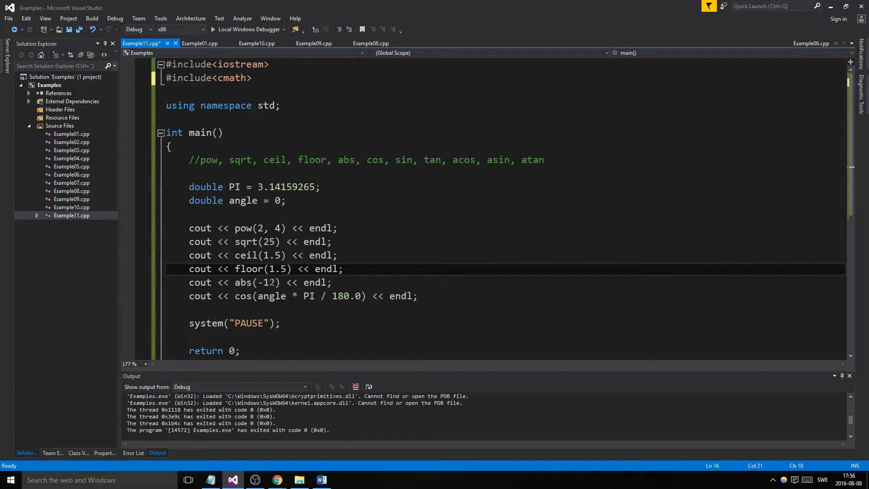
pyautogui.click(271, 296)
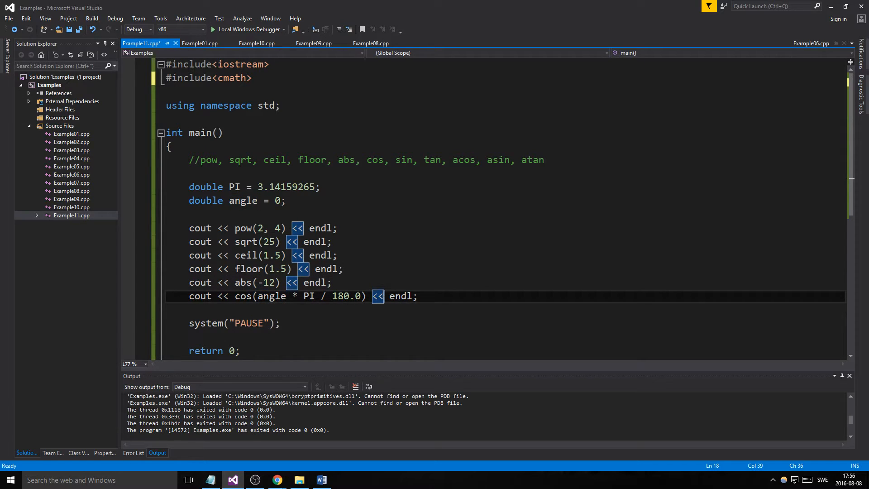
pyautogui.doubleClick(243, 296)
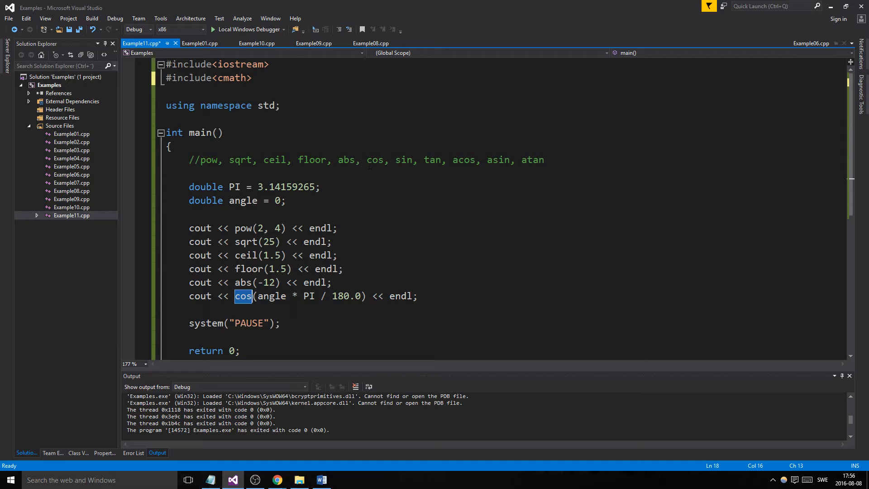
pyautogui.doubleClick(271, 296)
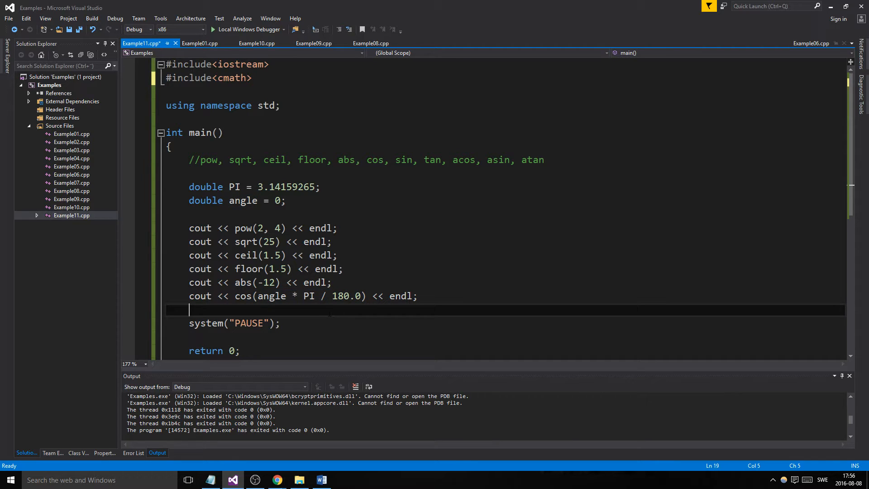
pyautogui.moveTo(257, 296); pyautogui.dragTo(366, 295)
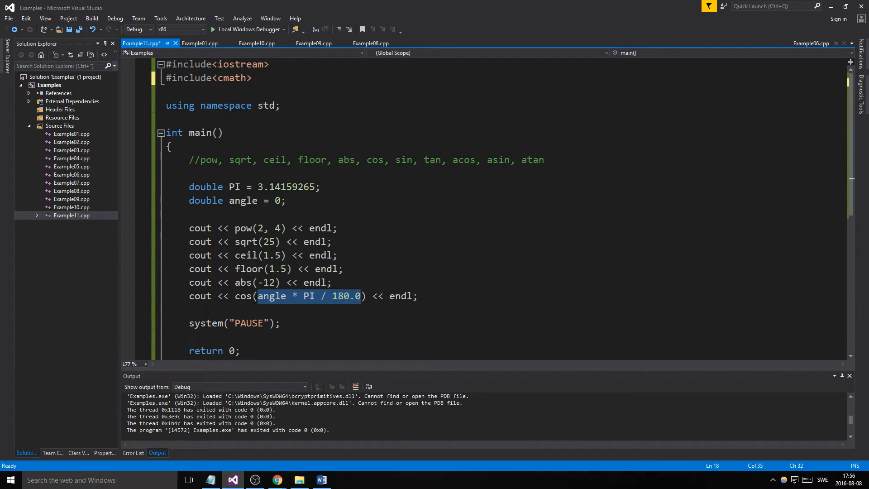
pyautogui.doubleClick(272, 296)
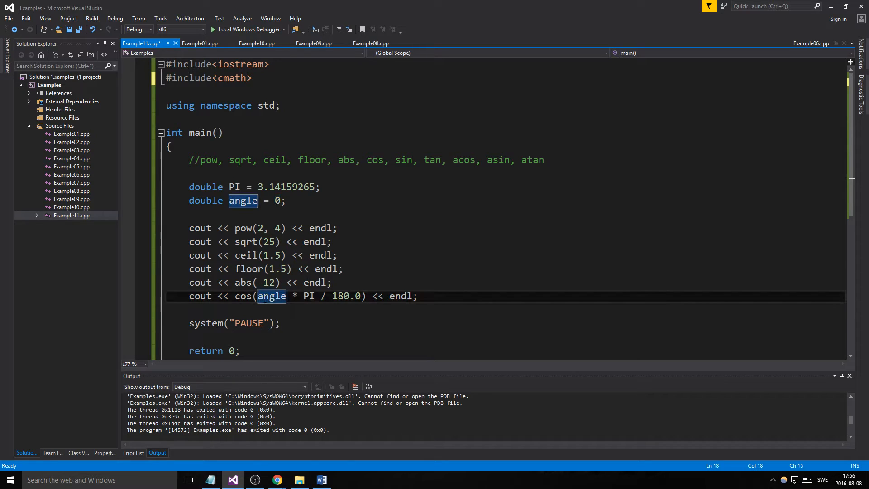
pyautogui.moveTo(270, 295)
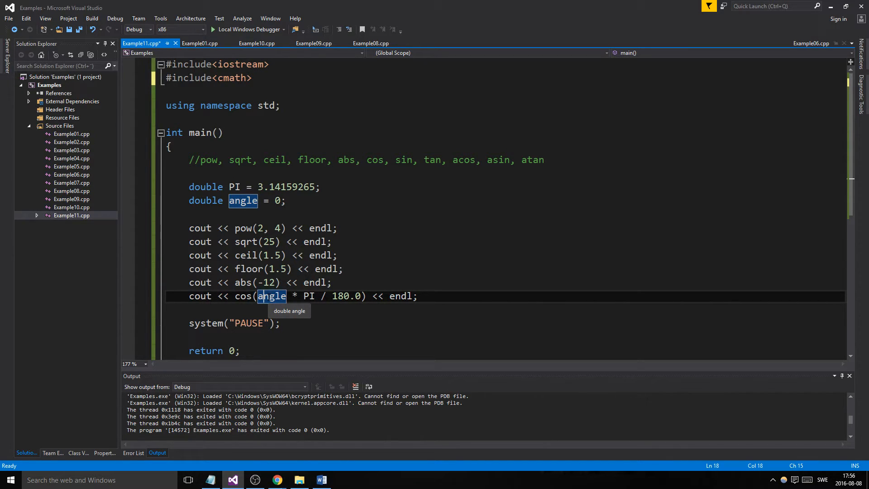
pyautogui.moveTo(438, 243)
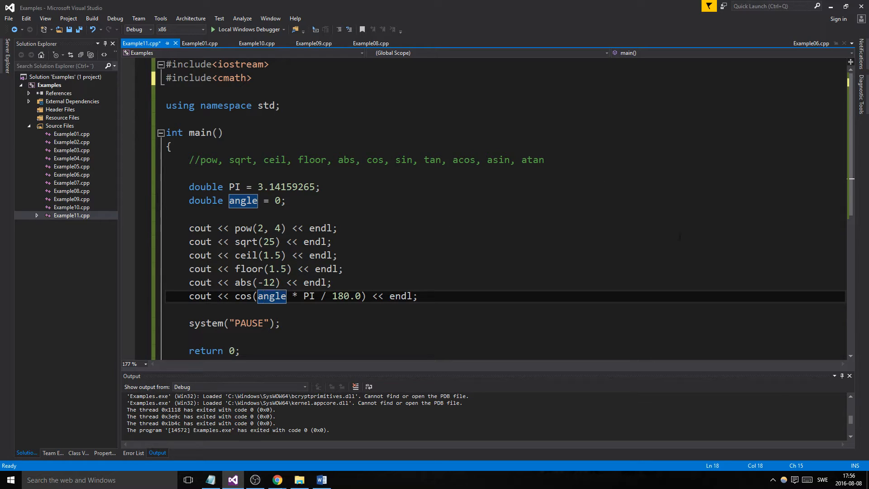
pyautogui.click(255, 308)
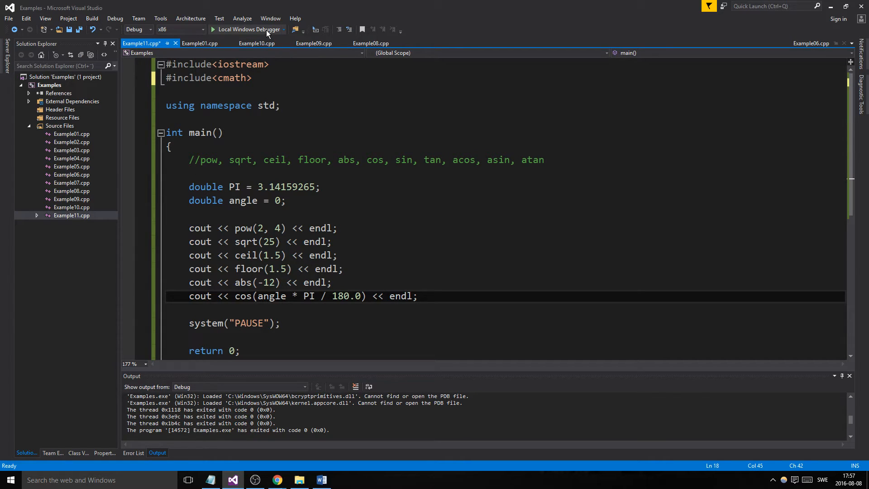
# Build and run Example11 with Local Windows Debugger so it exits with code 0.
pyautogui.click(246, 29)
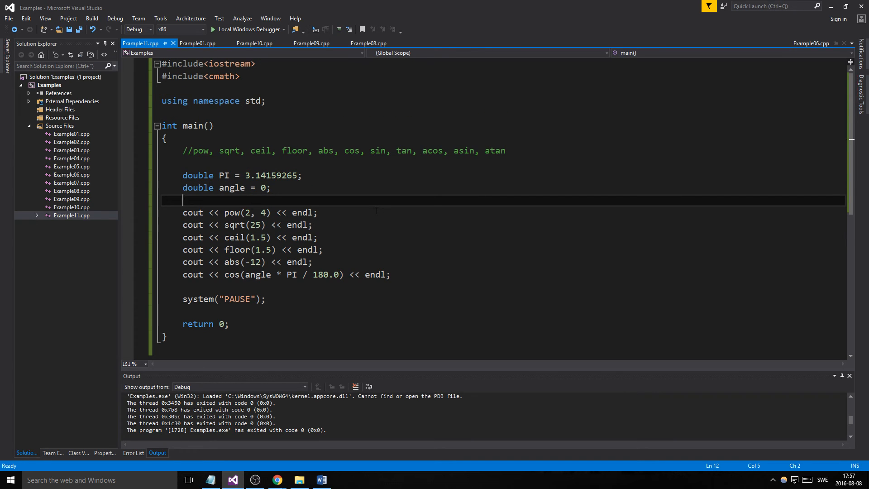
pyautogui.moveTo(268, 80)
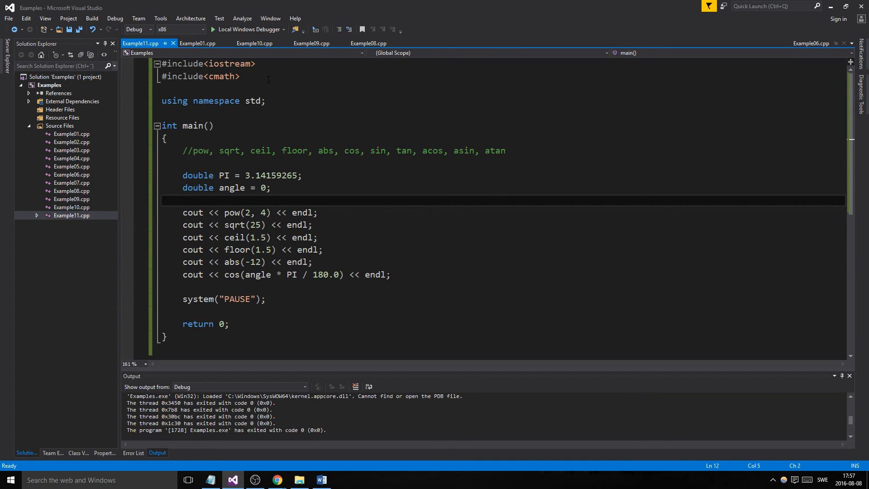